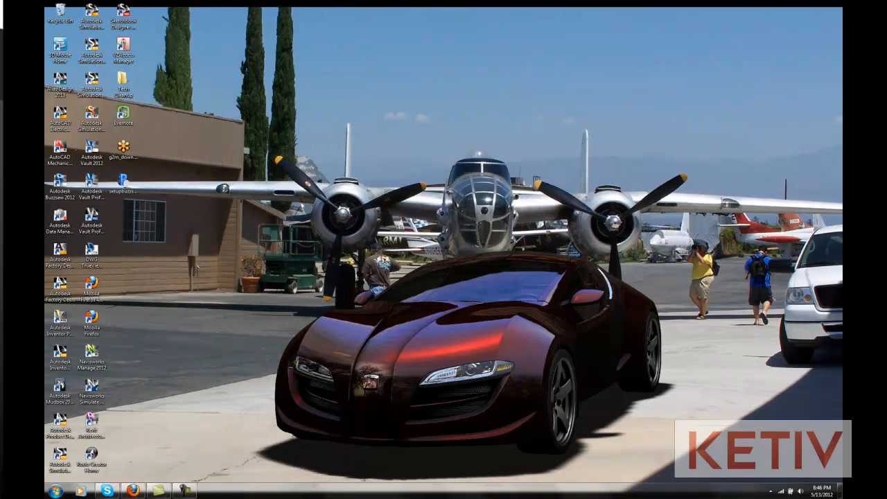
Step: Navigate Start > All Programs > Autodesk > Autodesk Inventor 2013 > Tools to reach Style Library Manager
{"action": "left_click", "coordinate": [56, 491]}
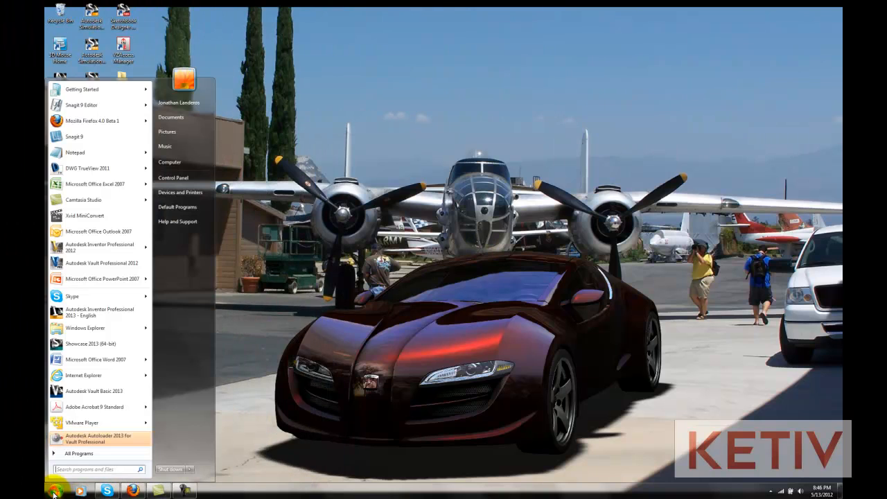
{"action": "left_click", "coordinate": [77, 453]}
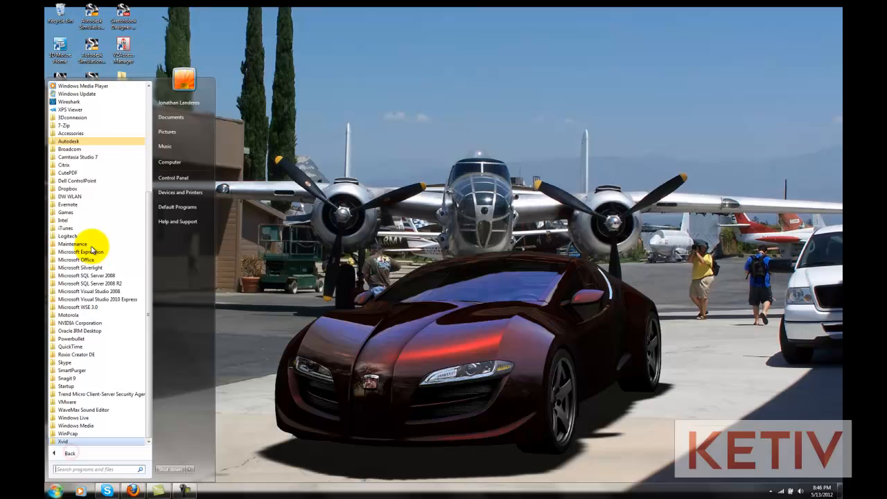
{"action": "left_click", "coordinate": [68, 142]}
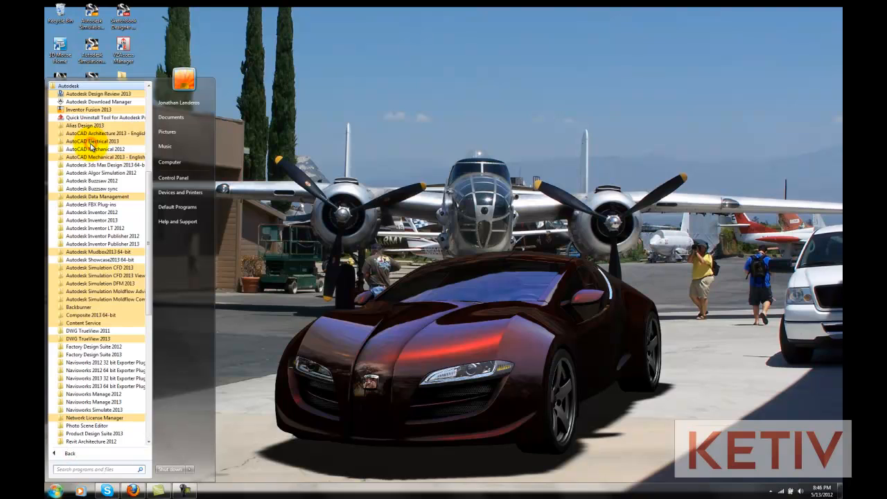
{"action": "mouse_move", "coordinate": [100, 220]}
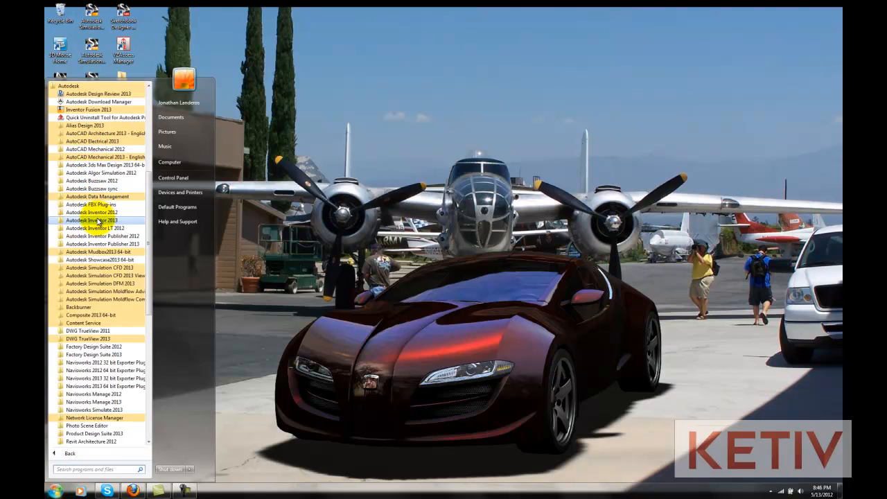
{"action": "left_click", "coordinate": [92, 219]}
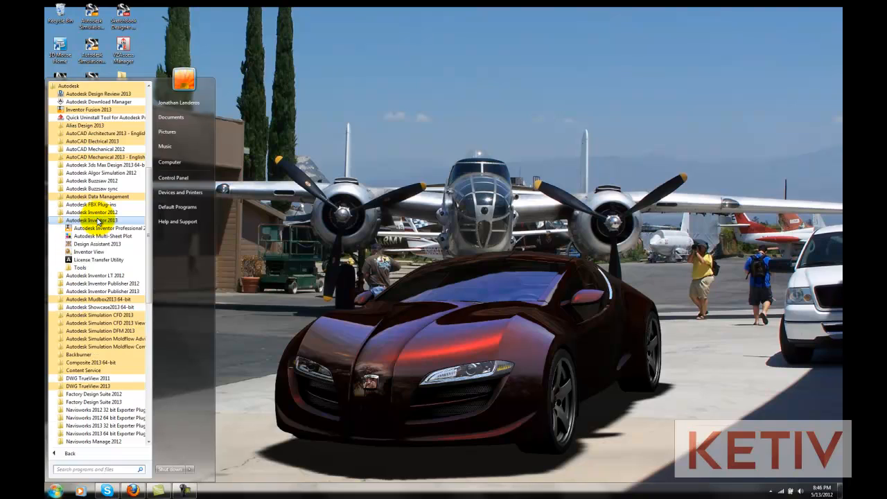
{"action": "mouse_move", "coordinate": [75, 268]}
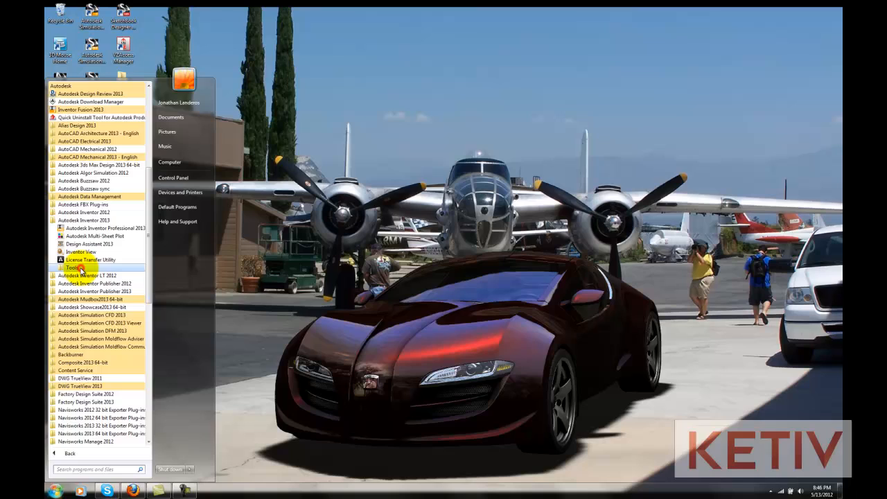
{"action": "left_click", "coordinate": [72, 267]}
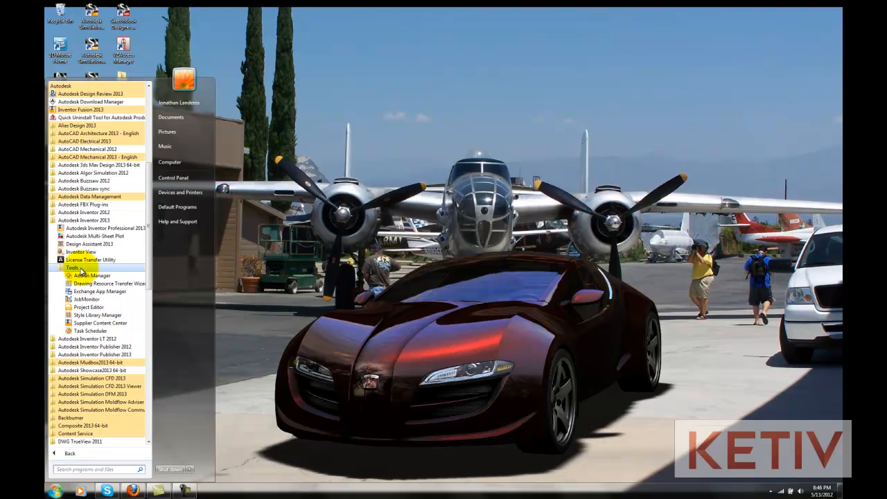
{"action": "mouse_move", "coordinate": [97, 315]}
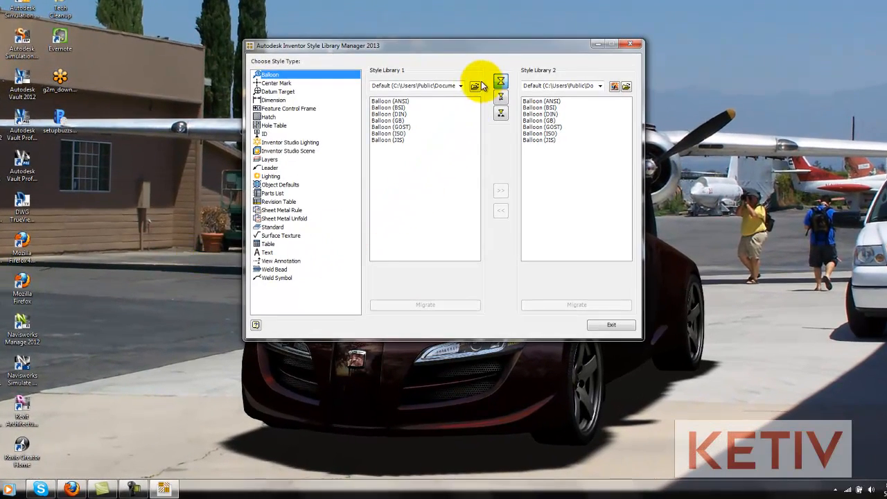
Step: Browse for Style Library 1, expanding C: toward UtilityFolder 2012's Design Data folder
{"action": "left_click", "coordinate": [474, 86]}
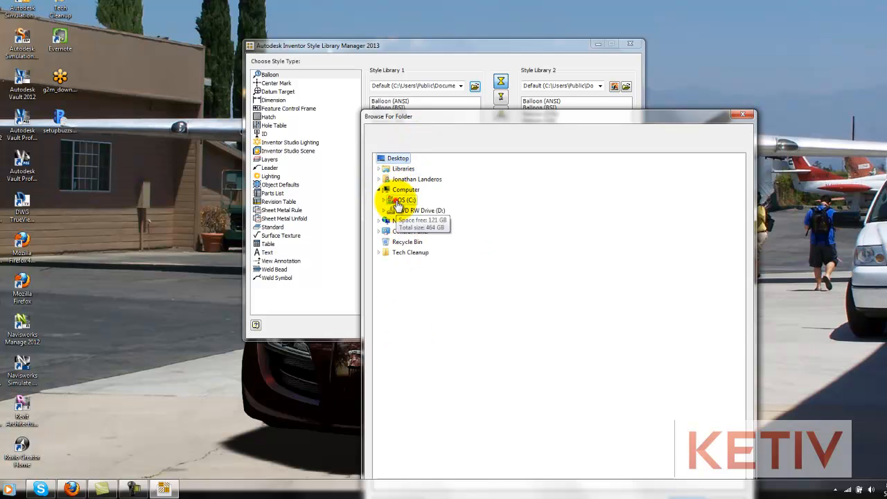
{"action": "left_click", "coordinate": [380, 199]}
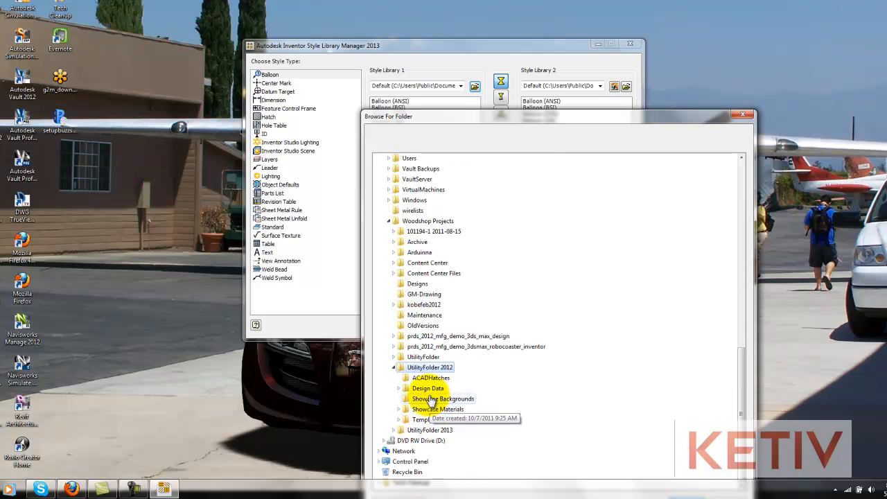
{"action": "scroll", "scroll_direction": "up", "scroll_amount": 3}
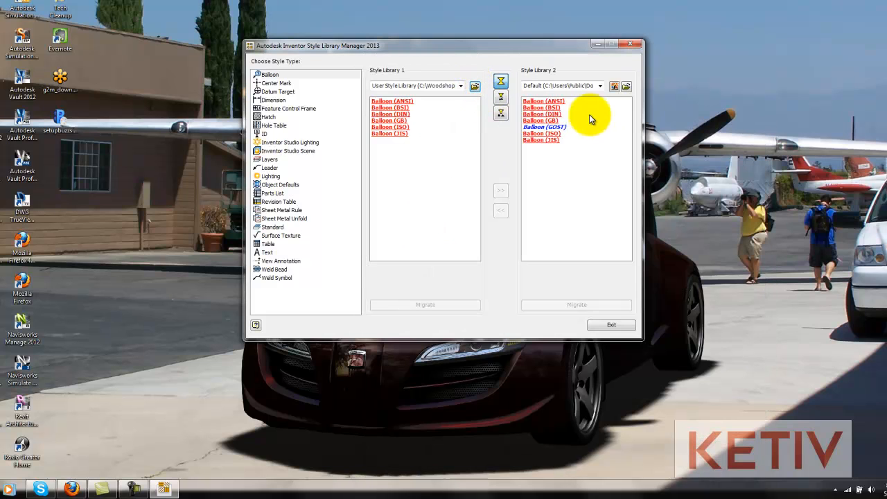
Step: Point Style Library 2 at UtilityFolder 2013 > Design Data and confirm
{"action": "left_click", "coordinate": [627, 86]}
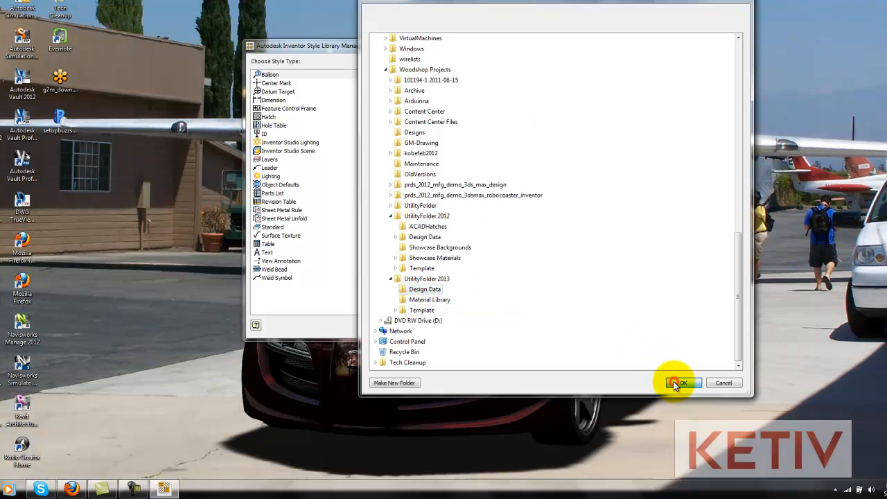
{"action": "left_click", "coordinate": [680, 383]}
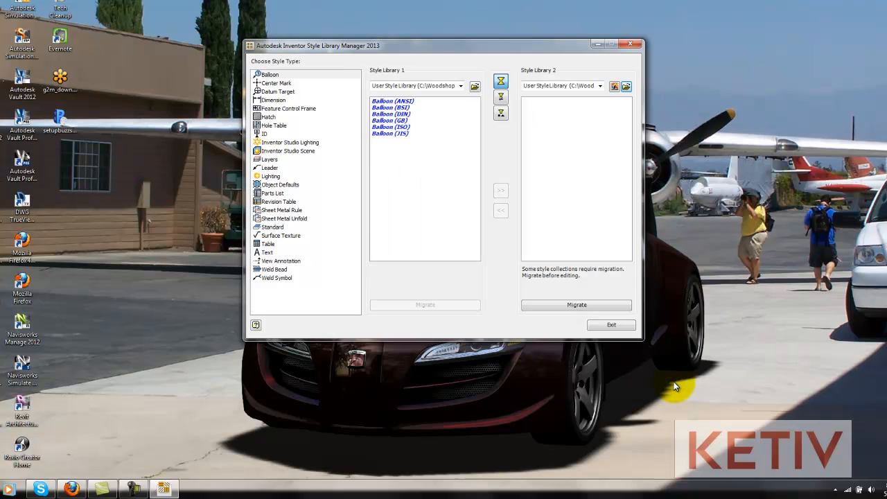
{"action": "mouse_move", "coordinate": [577, 305]}
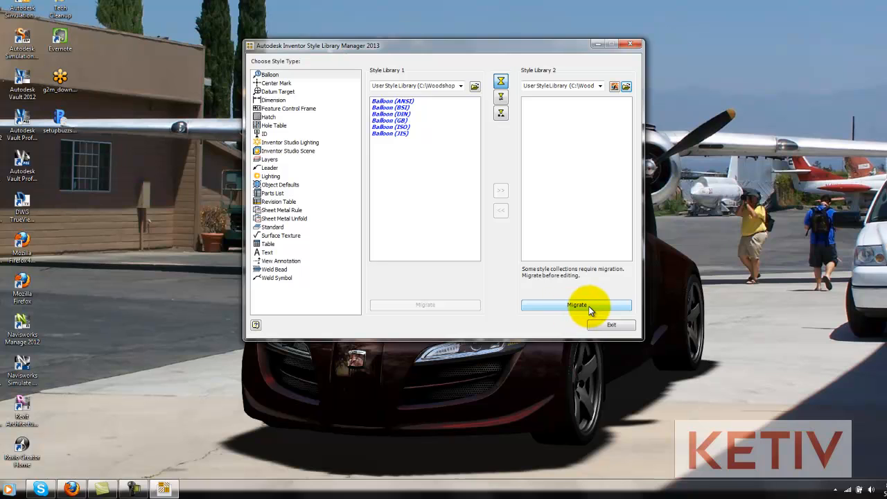
Step: Migrate the UtilityFolder 2013 Design Data library to the current release, confirming Yes
{"action": "left_click", "coordinate": [577, 305]}
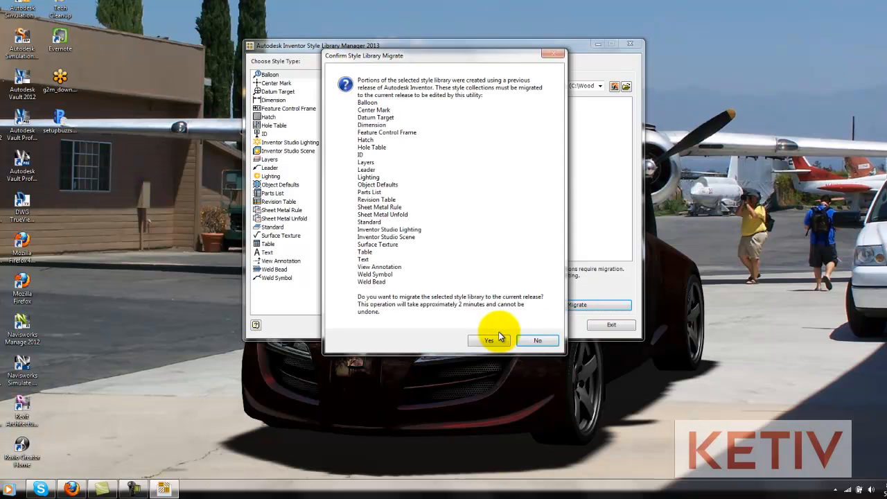
{"action": "left_click", "coordinate": [489, 341]}
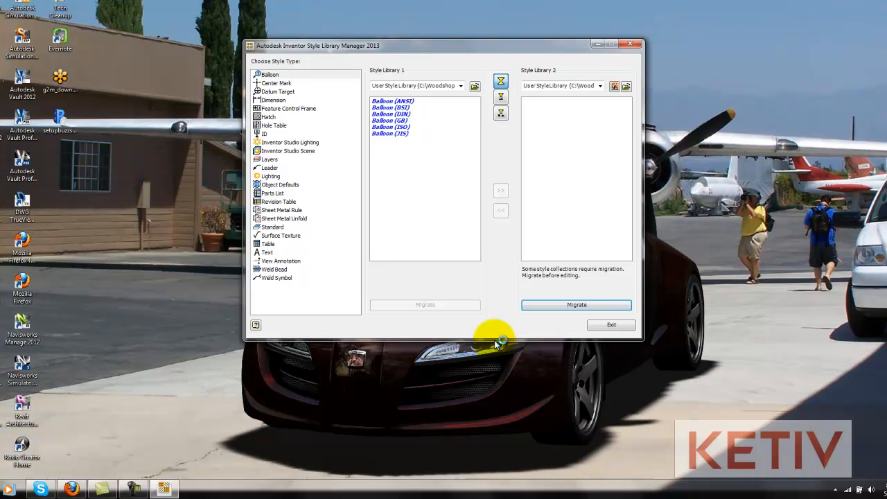
{"action": "mouse_move", "coordinate": [497, 345]}
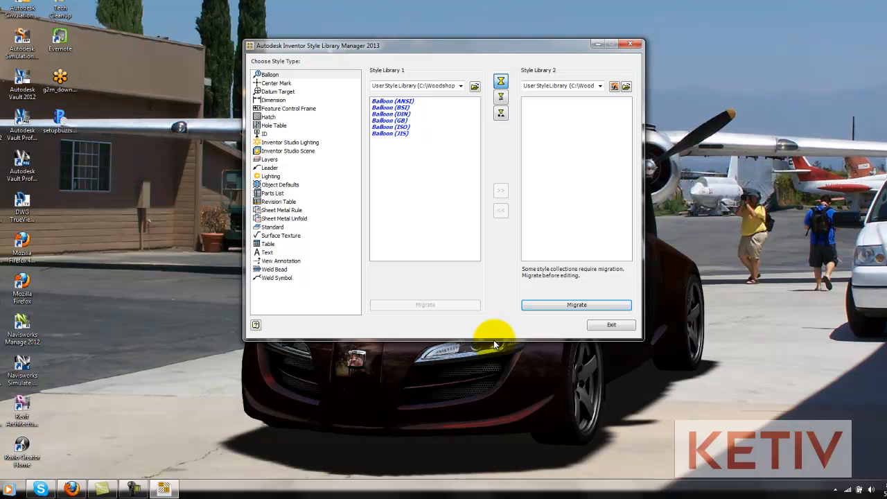
{"action": "left_click", "coordinate": [576, 305]}
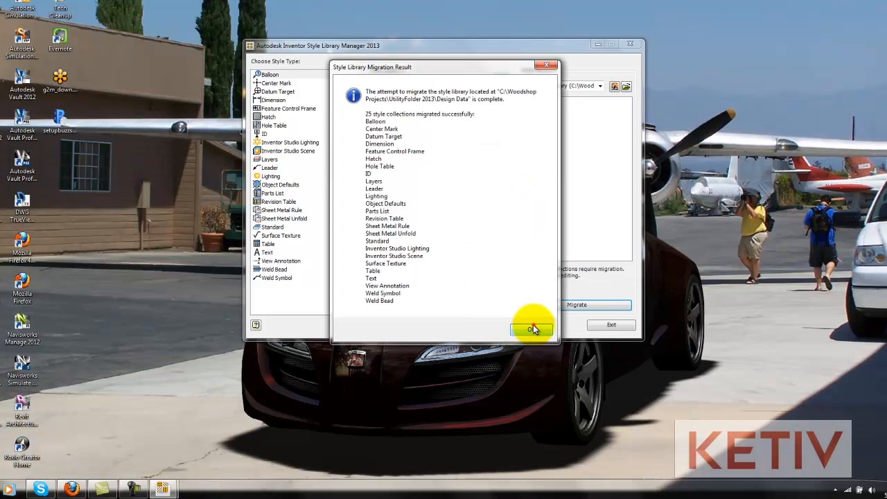
Step: Acknowledge the result reporting 25 style collections migrated successfully
{"action": "left_click", "coordinate": [532, 327]}
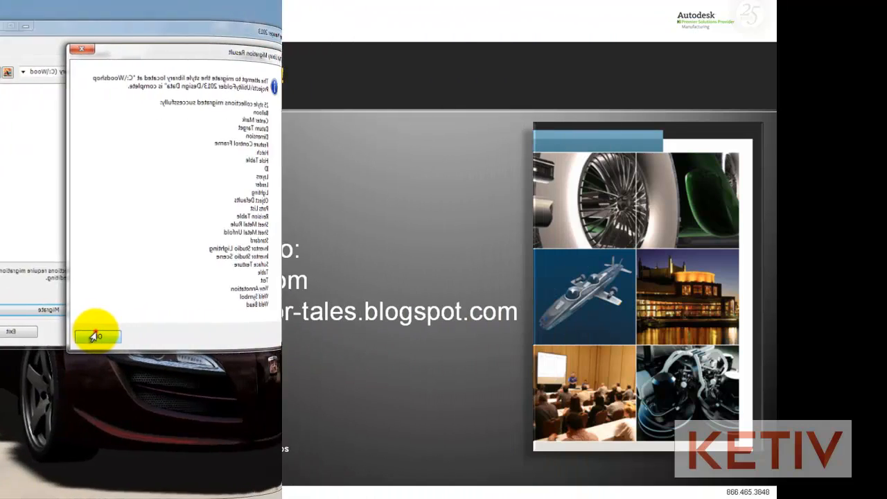
{"action": "left_click", "coordinate": [97, 337]}
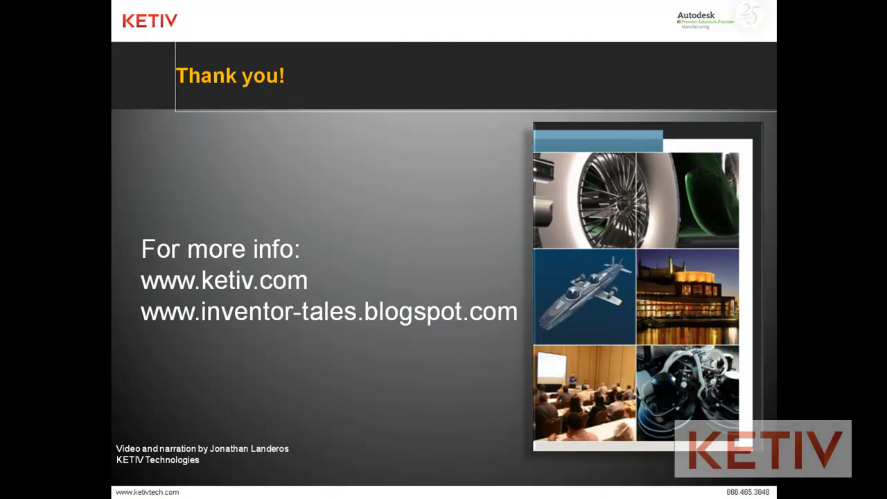